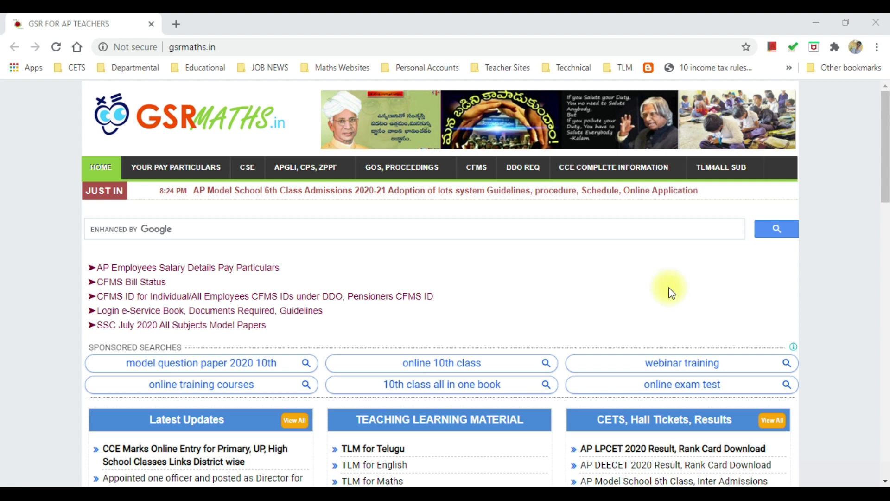
Reach the CCE login page via the GSR Maths marks-entry post's Server 1 link.
left_click(190, 450)
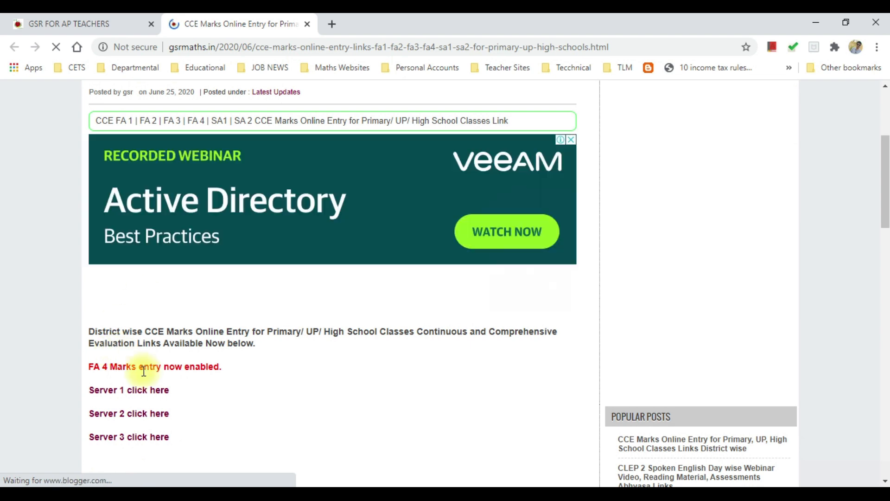
left_click(128, 390)
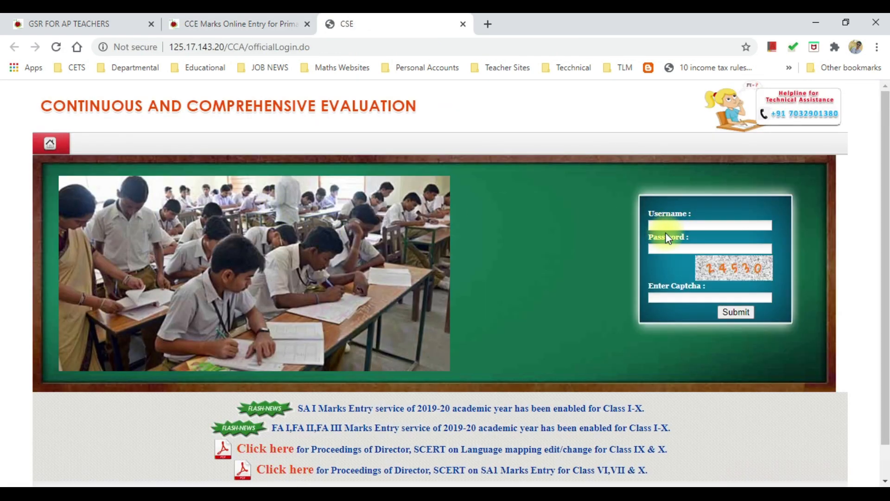
Sign in and open Formative Assessment (FA) Marks Entry from the CCE menu.
left_click(736, 312)
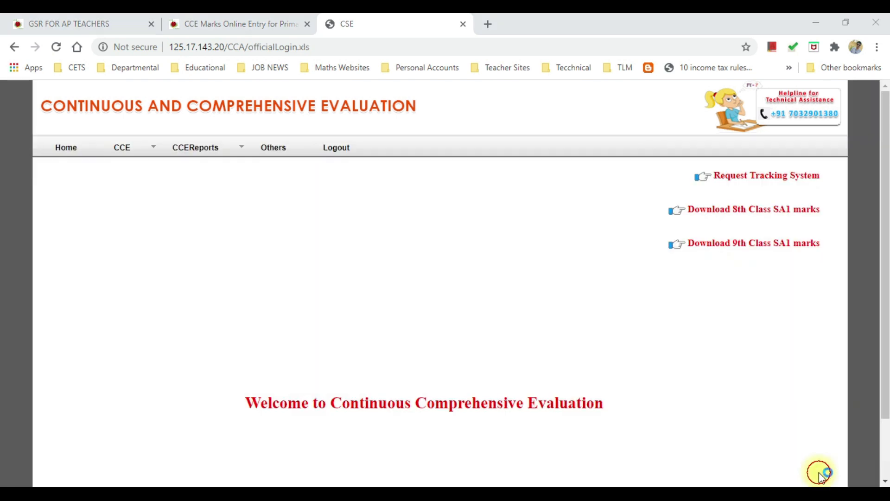
left_click(132, 149)
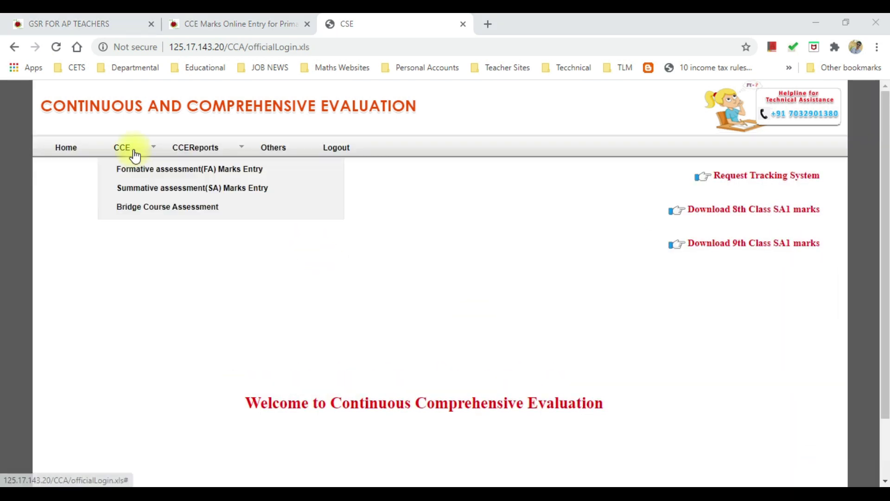
left_click(189, 169)
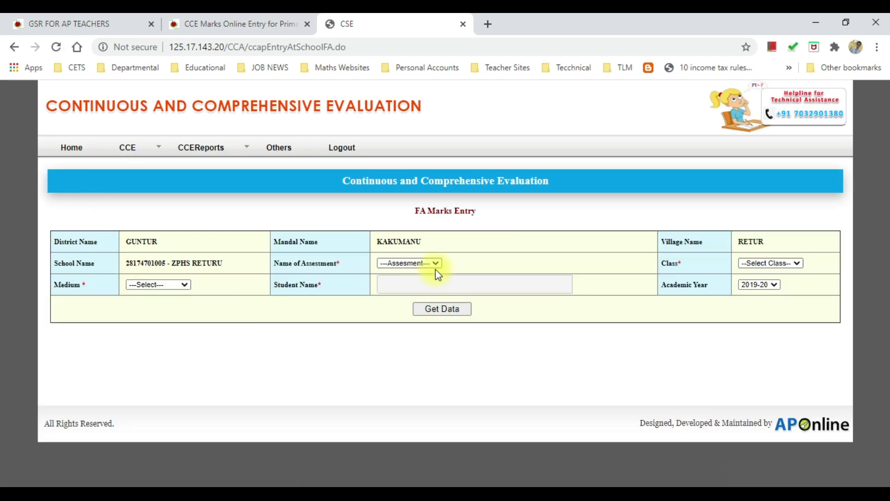
Choose assessment FA4, class 8 and Telugu medium on the marks entry form.
left_click(409, 263)
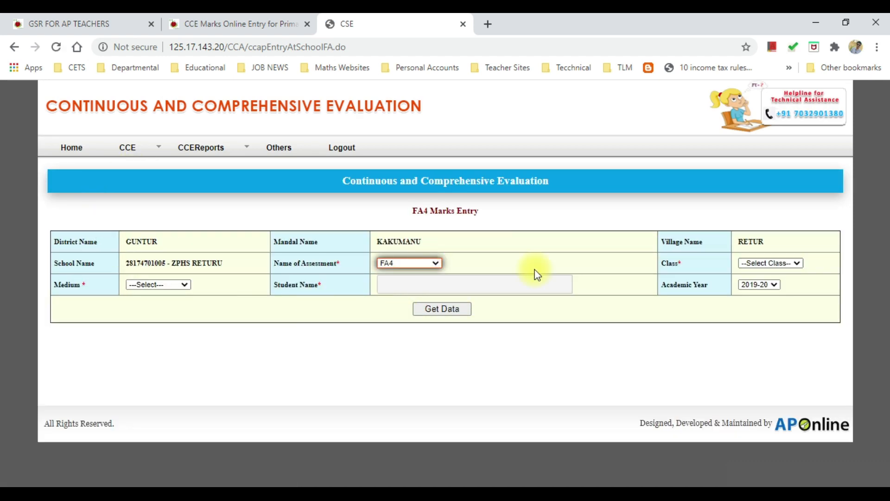
left_click(770, 263)
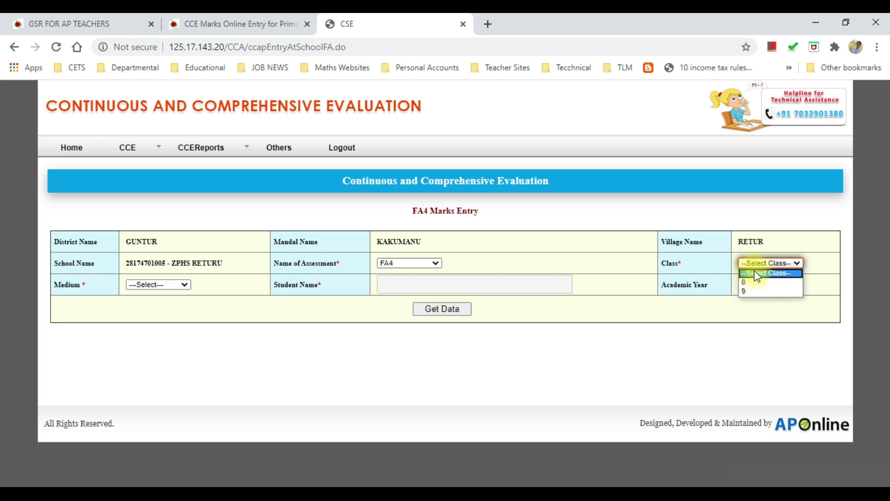
mouse_move(755, 283)
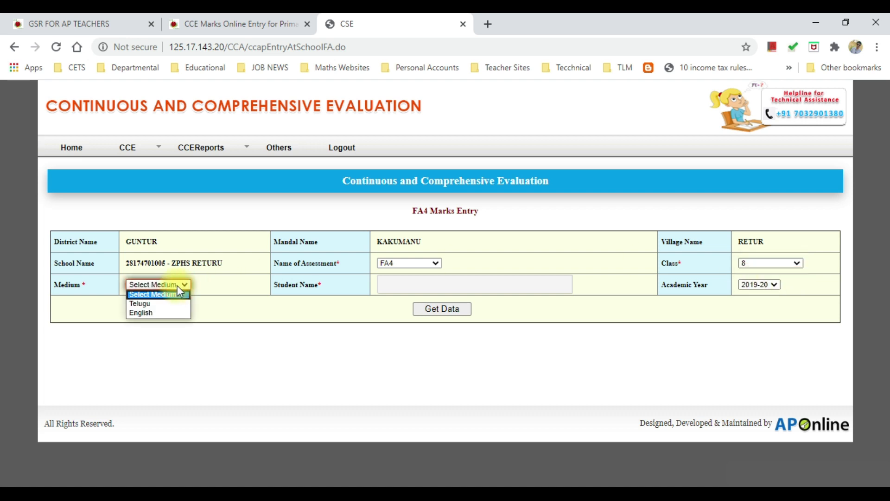
mouse_move(167, 307)
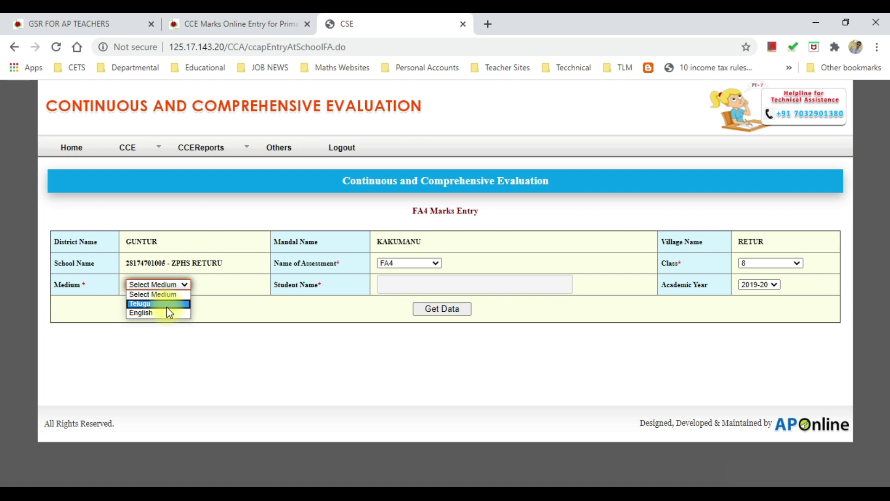
left_click(140, 303)
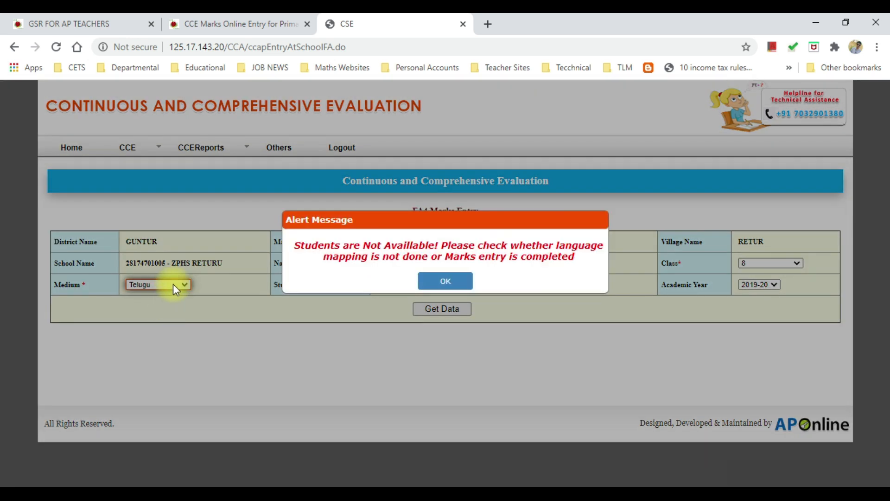
mouse_move(386, 272)
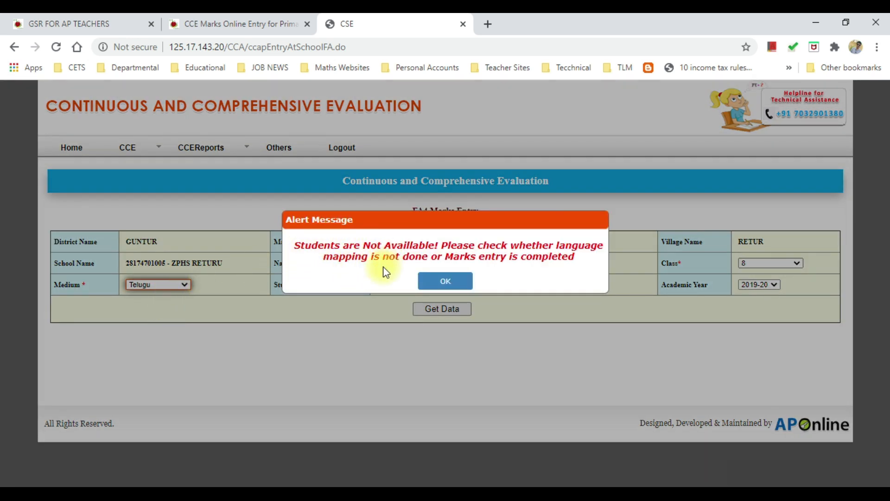
mouse_move(497, 261)
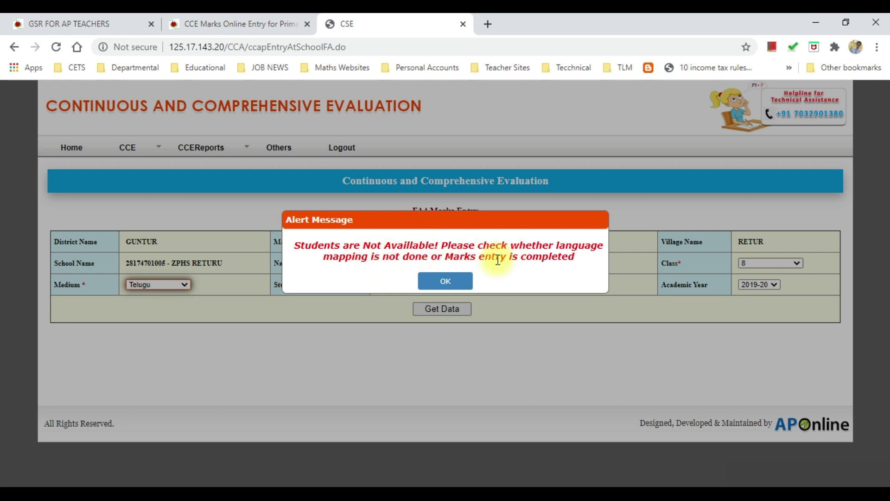
mouse_move(526, 271)
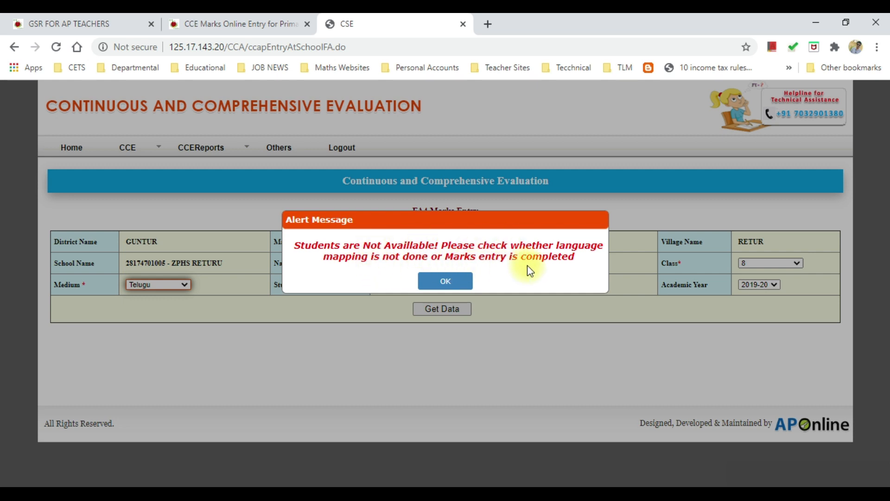
Acknowledge the 'students not available' alert so the form reloads.
left_click(445, 280)
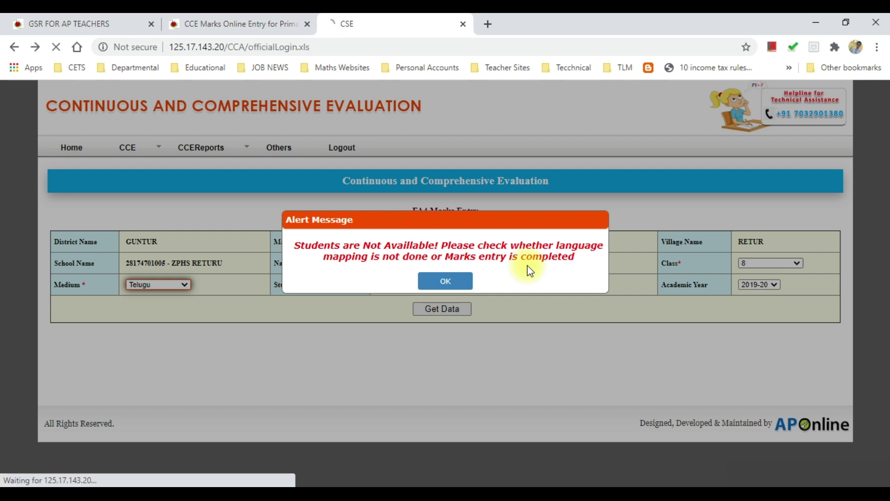
Change the class to 6 and keep the medium as Telugu.
left_click(446, 281)
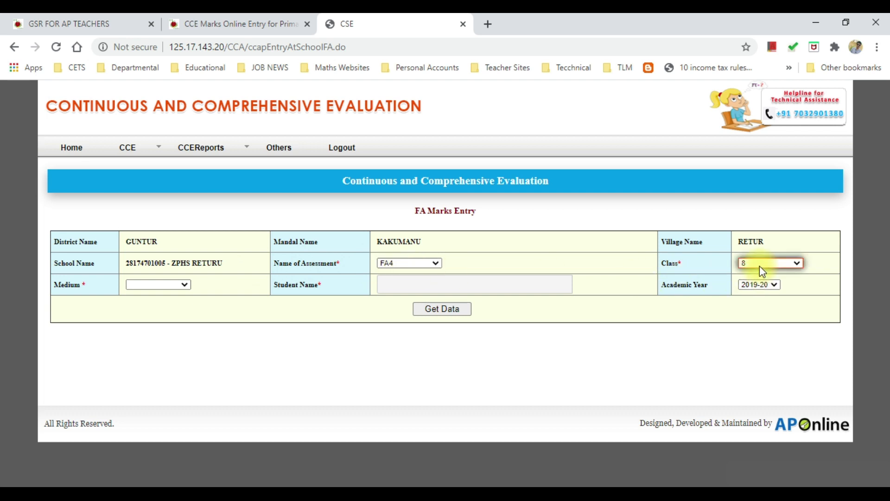
left_click(770, 263)
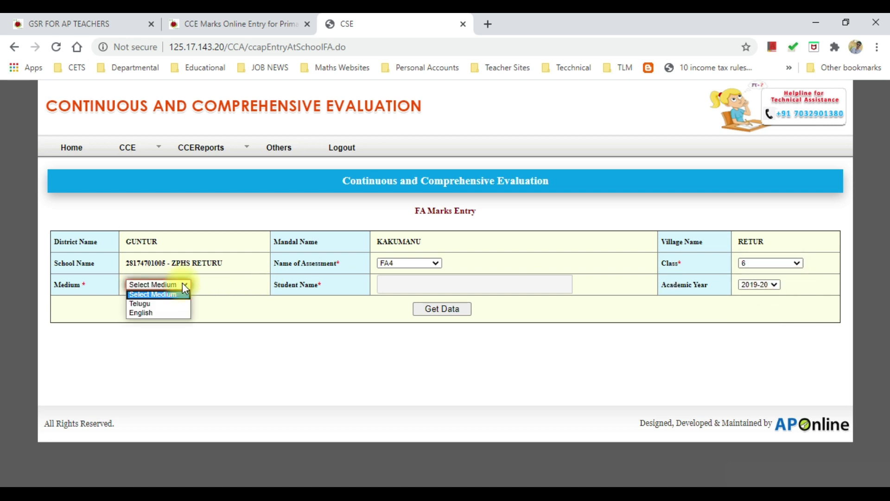
left_click(141, 303)
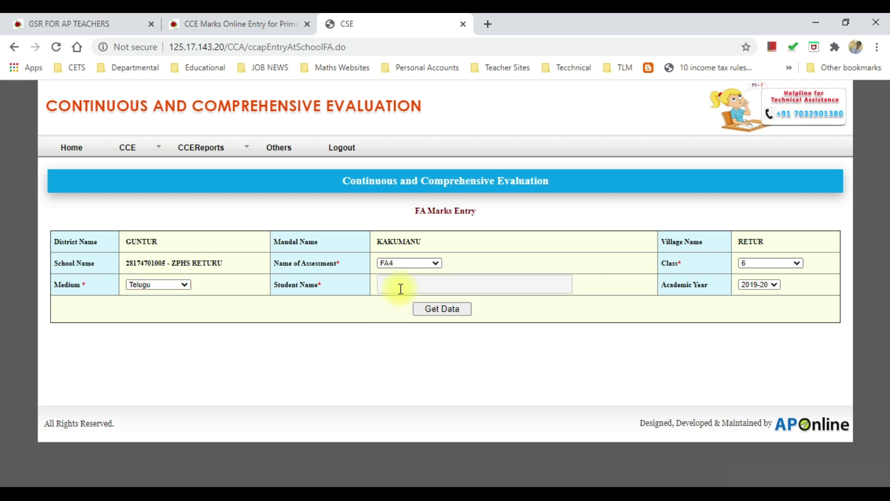
Select the first student from the Student Name list.
left_click(474, 284)
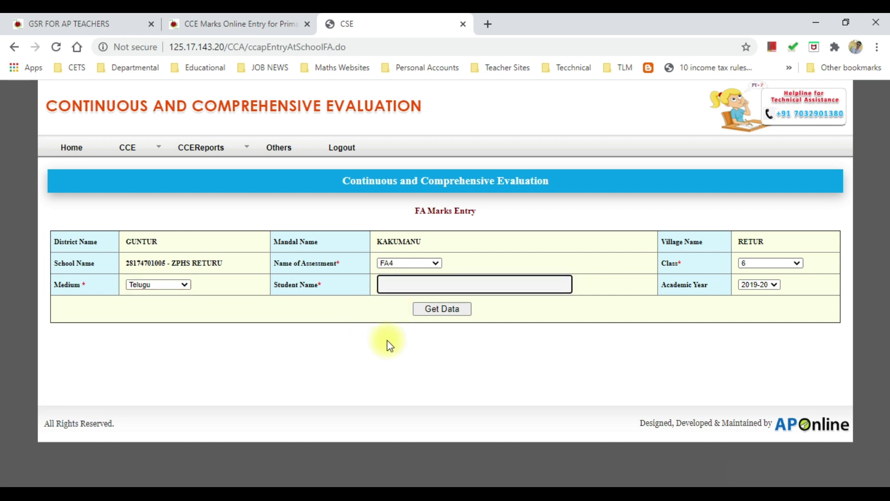
left_click(406, 285)
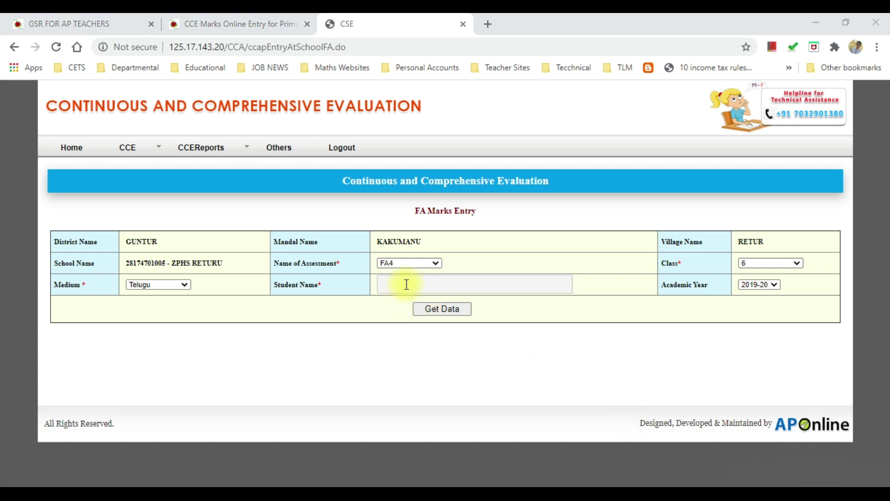
left_click(474, 284)
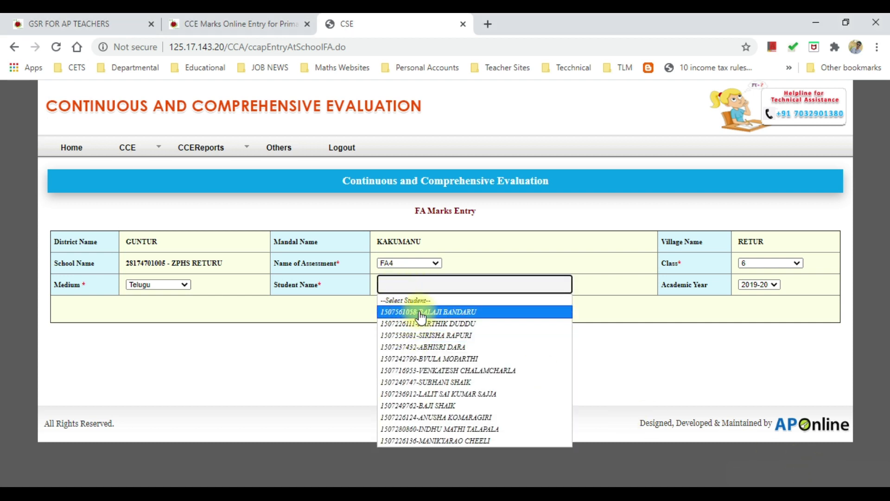
left_click(424, 312)
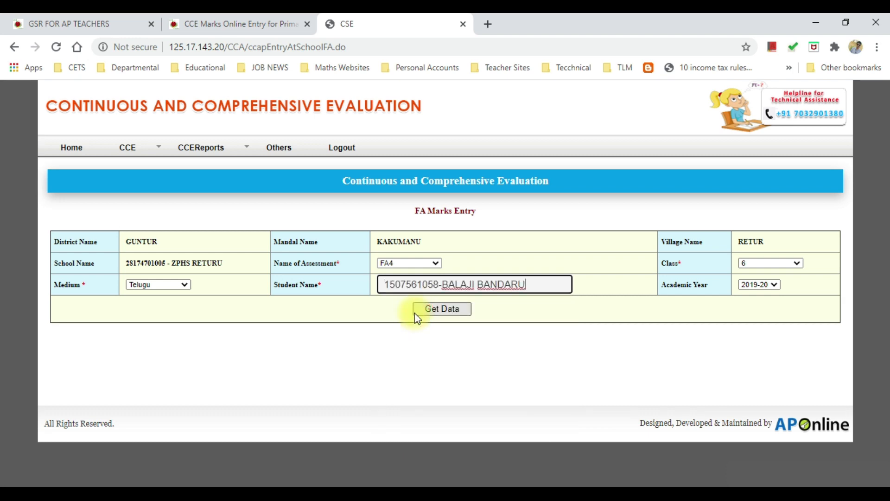
Load the student's FA4 marks table showing all six subjects and the Submit button.
left_click(442, 309)
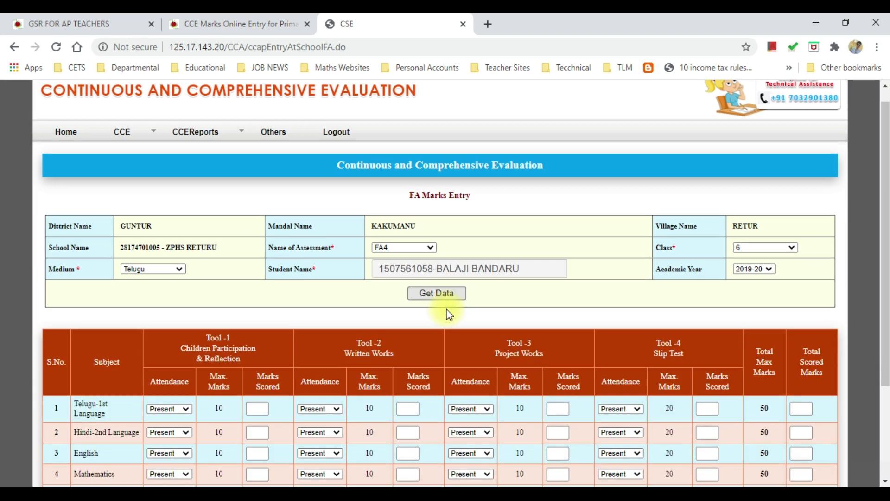
scroll("down", 3)
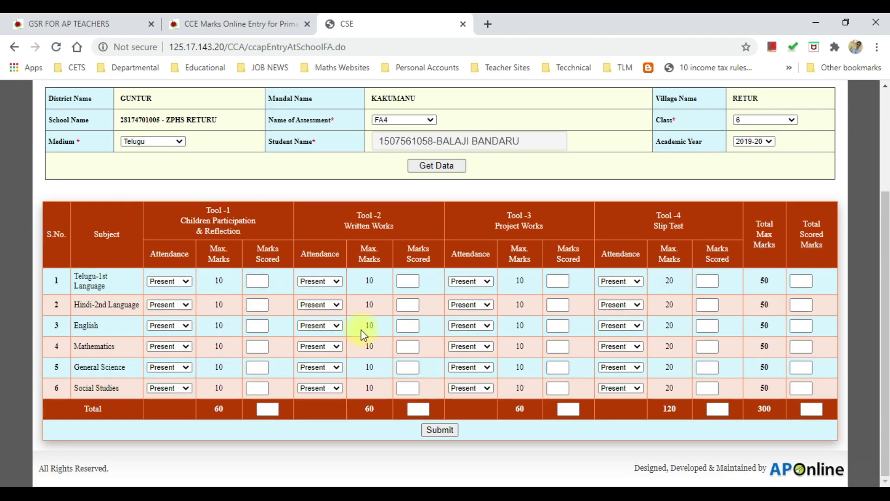
mouse_move(265, 338)
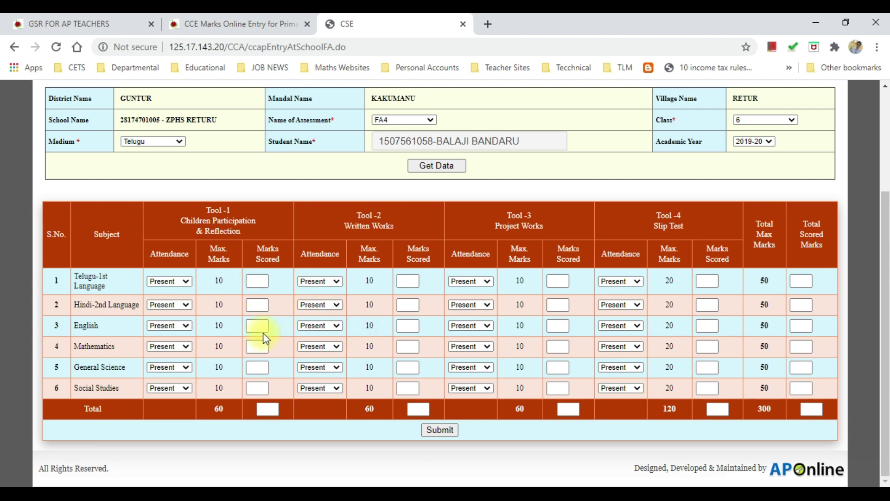
mouse_move(446, 462)
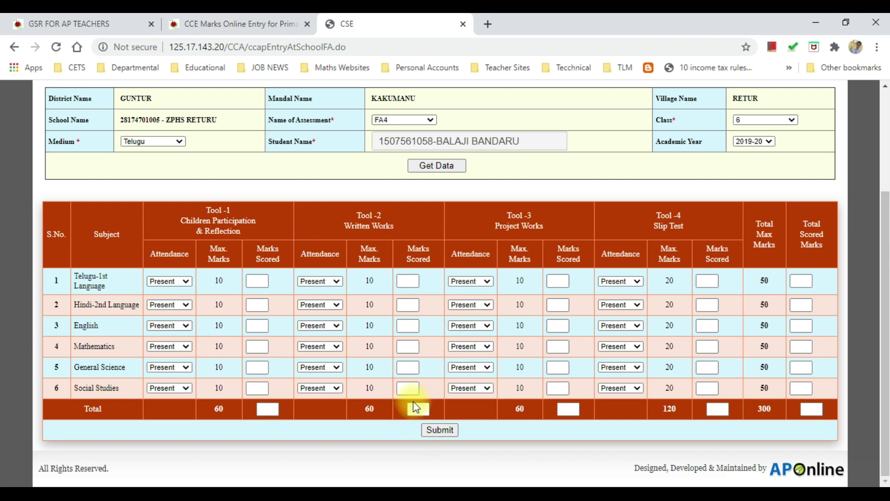
mouse_move(523, 457)
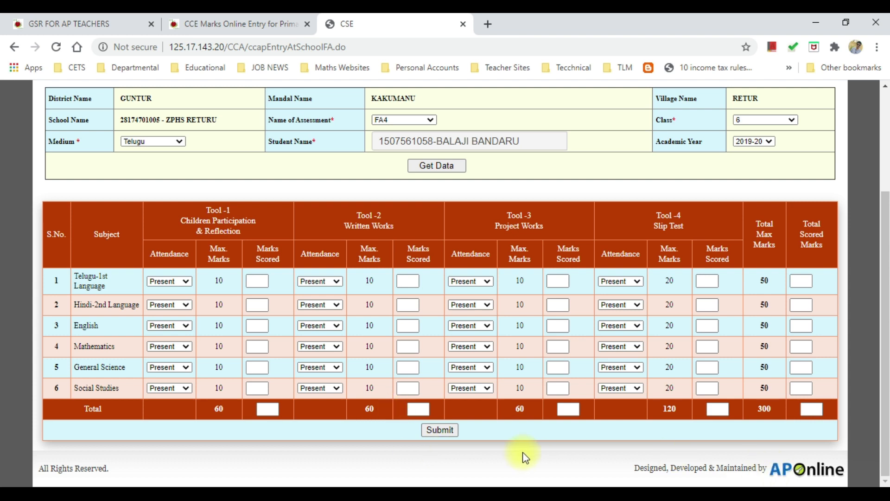
mouse_move(549, 457)
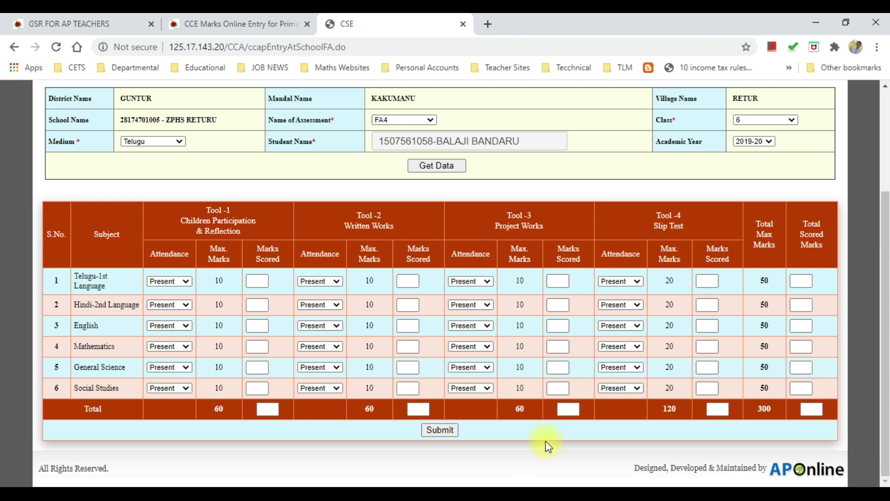